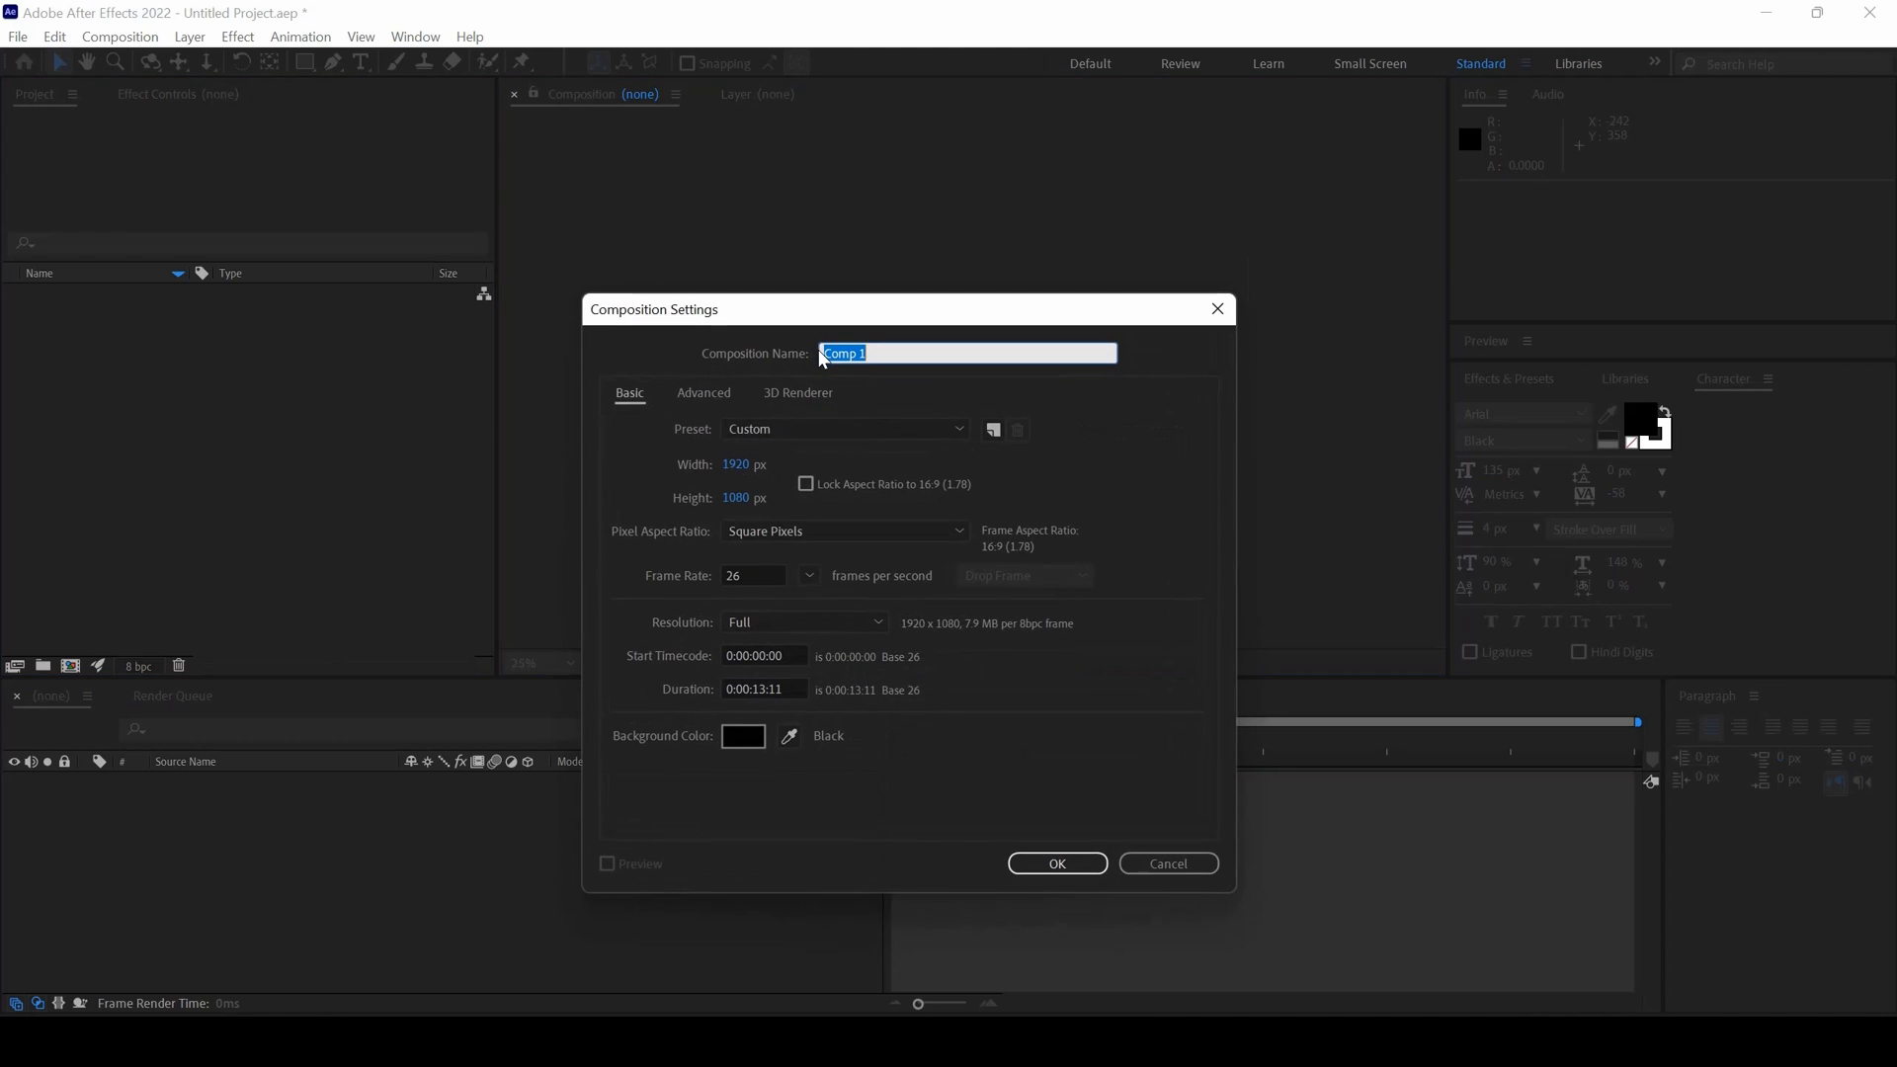
pyautogui.moveTo(747, 480)
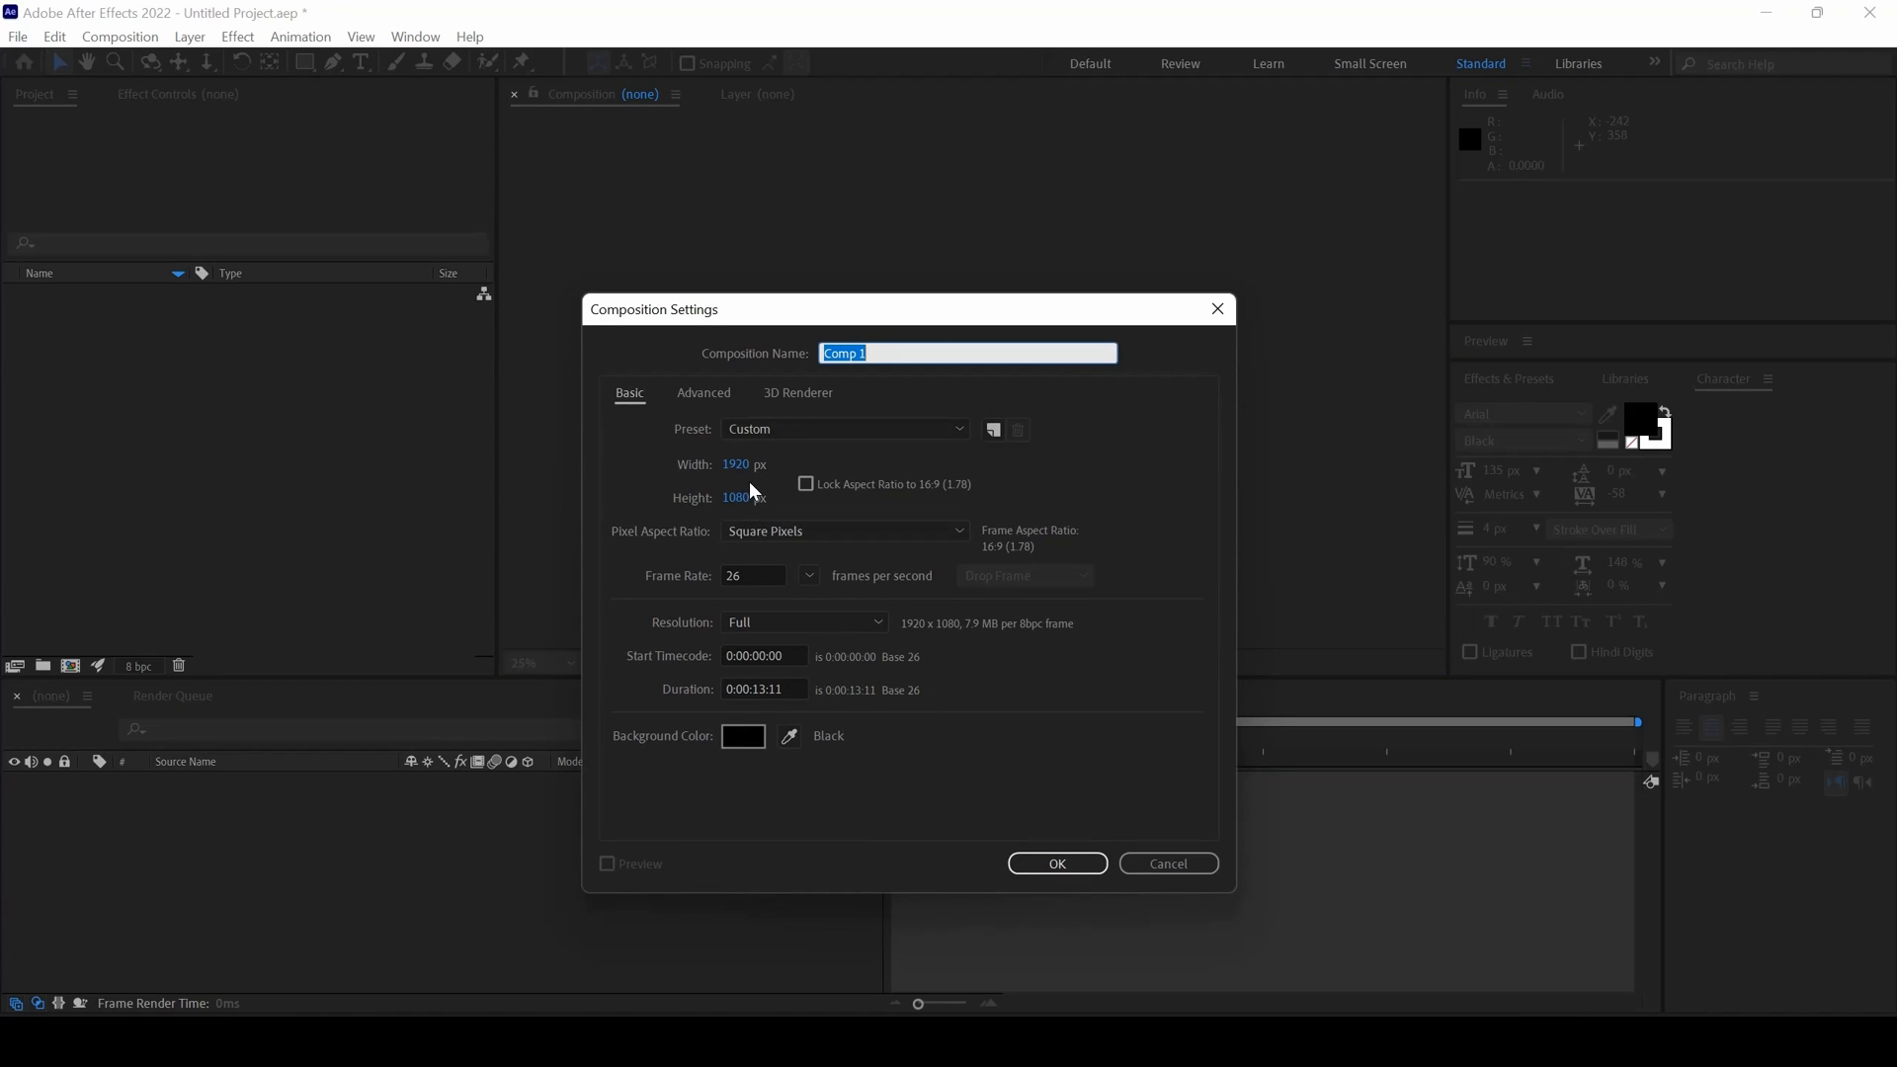
# Widen Comp 1 to 2120 px by entering 1920+200 in the Width field and confirm.
pyautogui.click(739, 464)
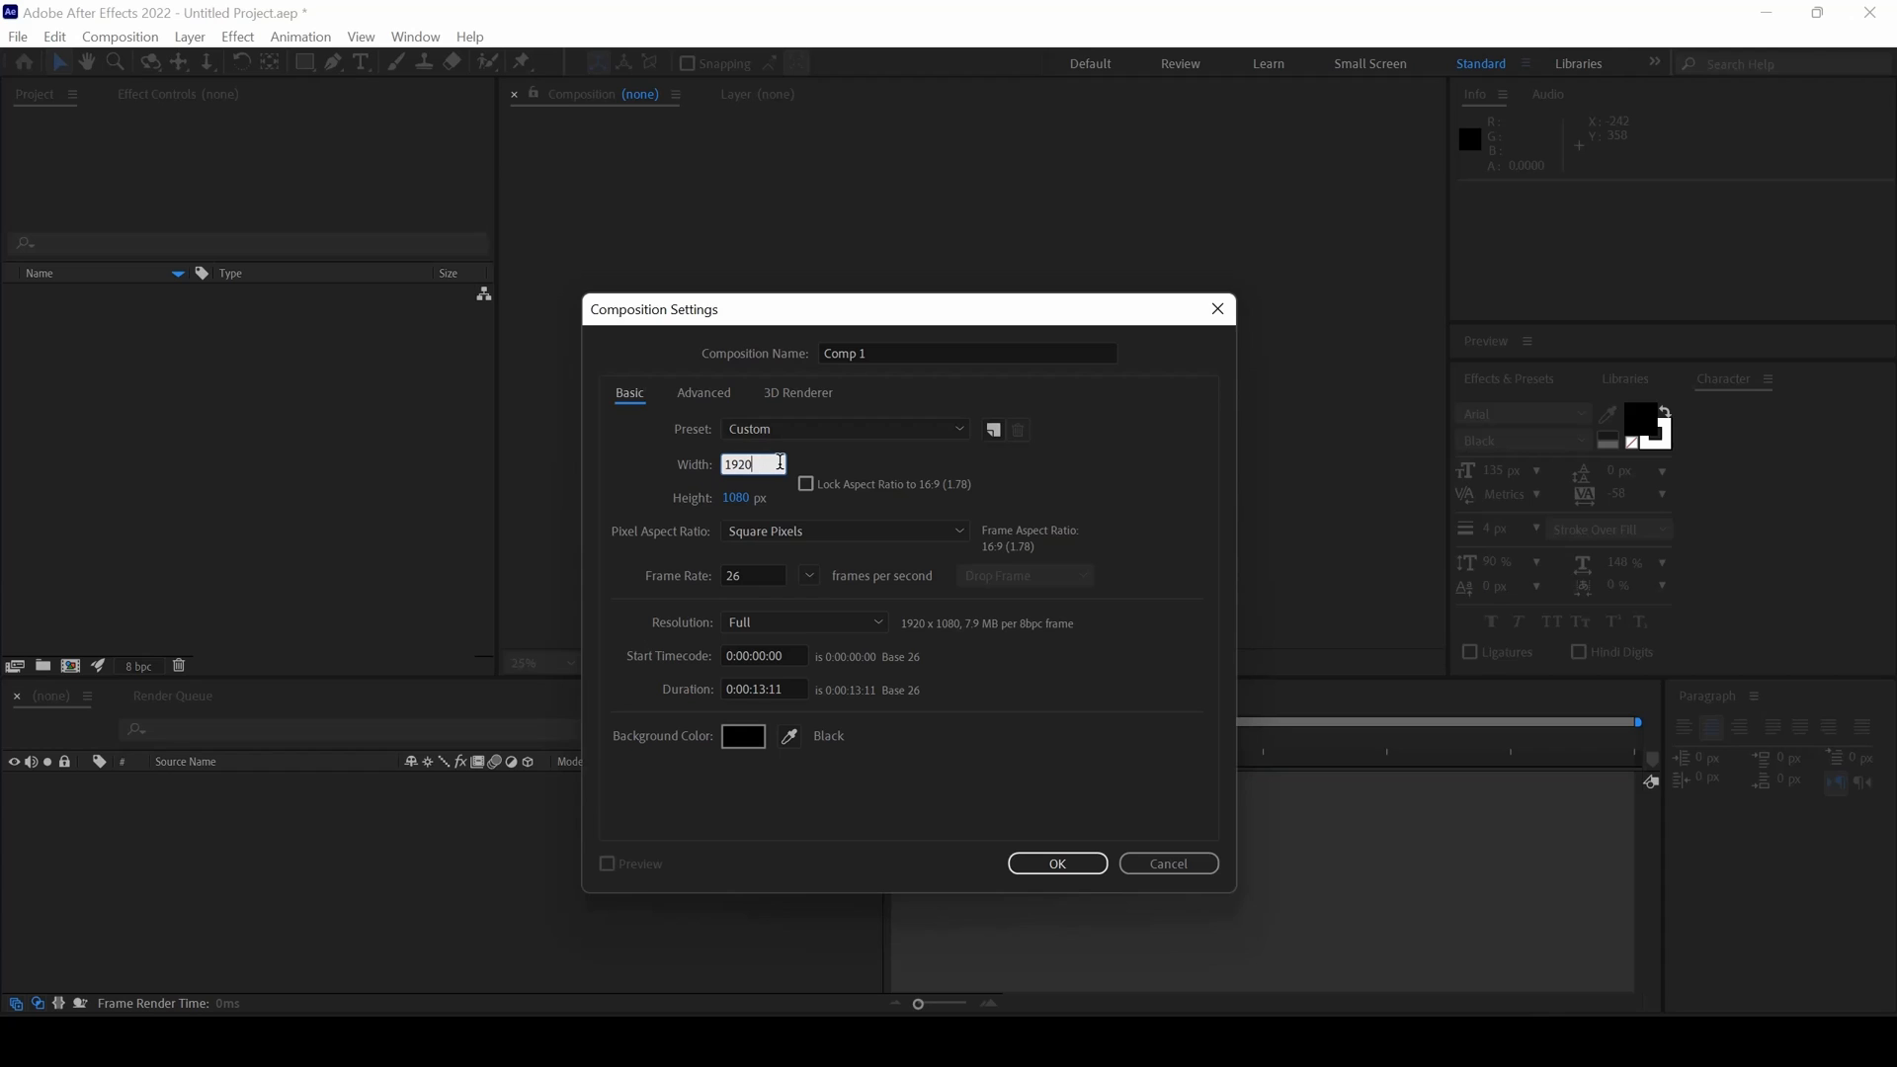
pyautogui.write('+')
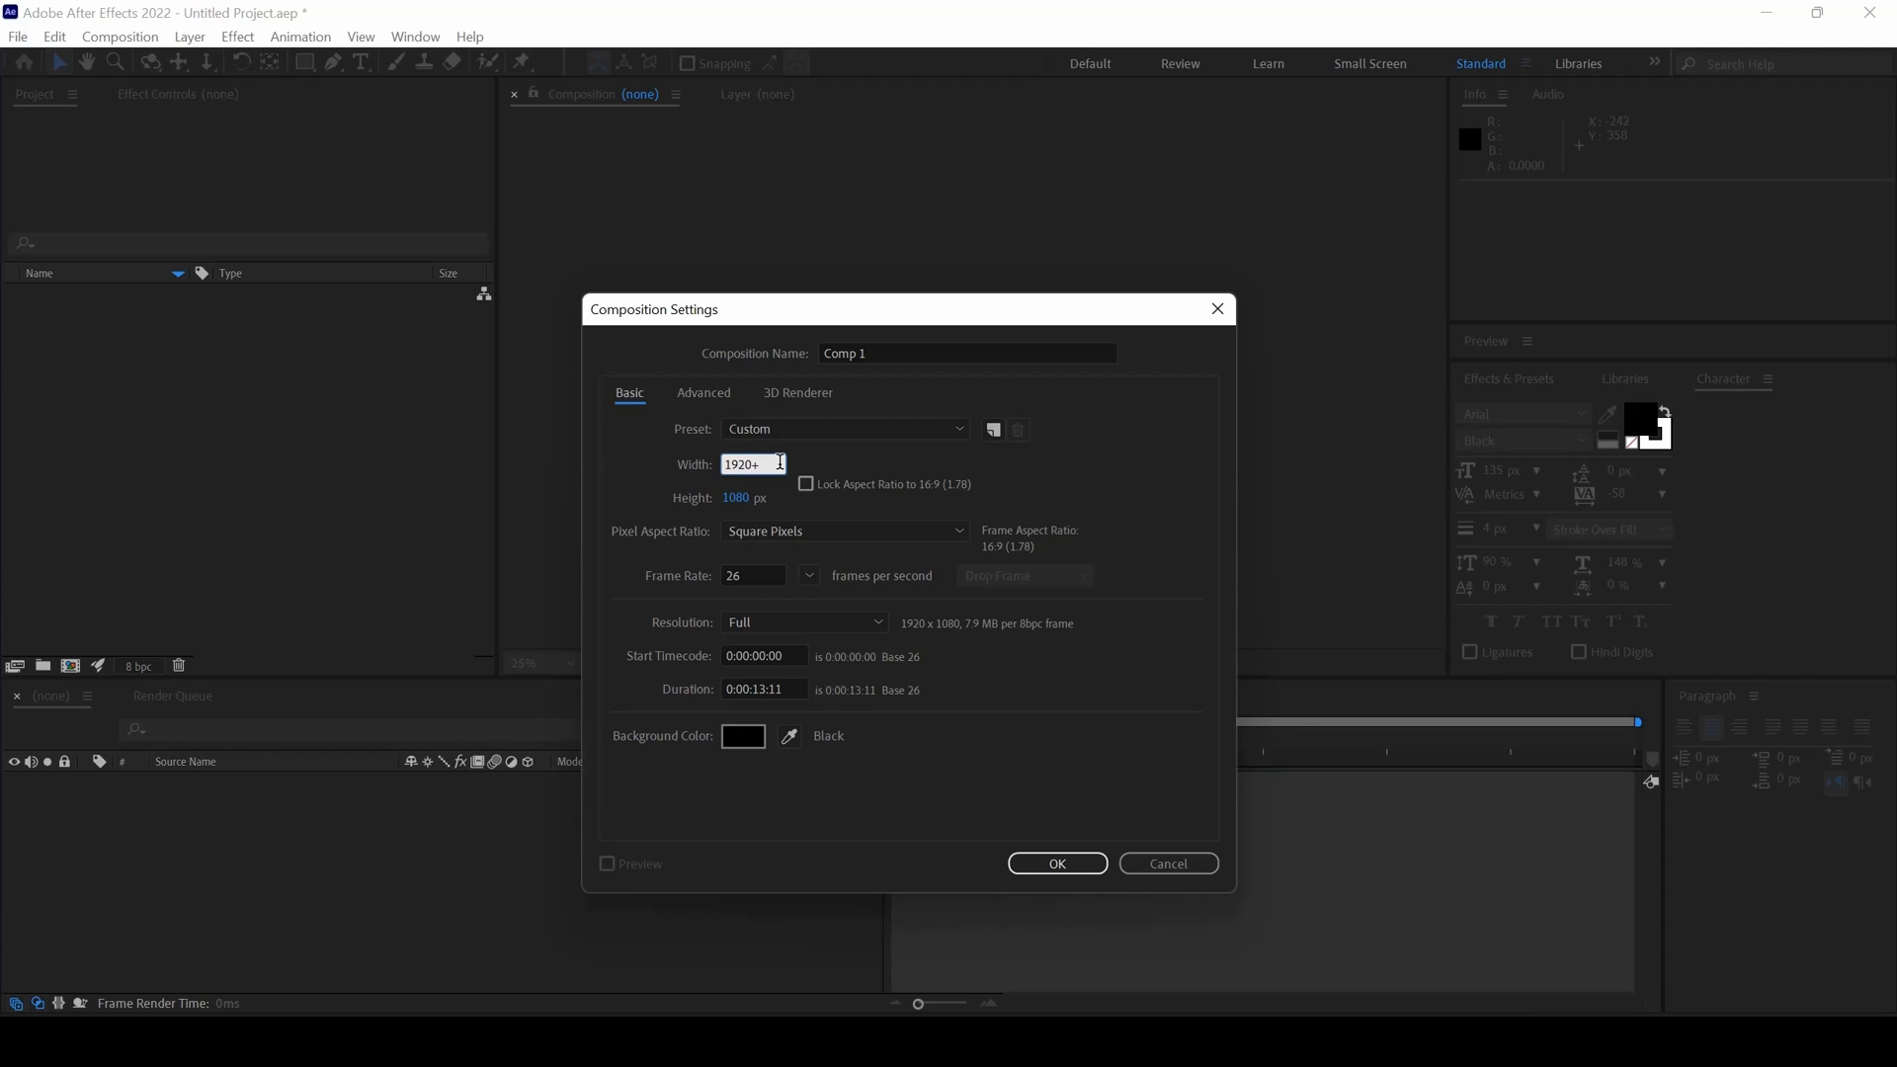
pyautogui.write('200')
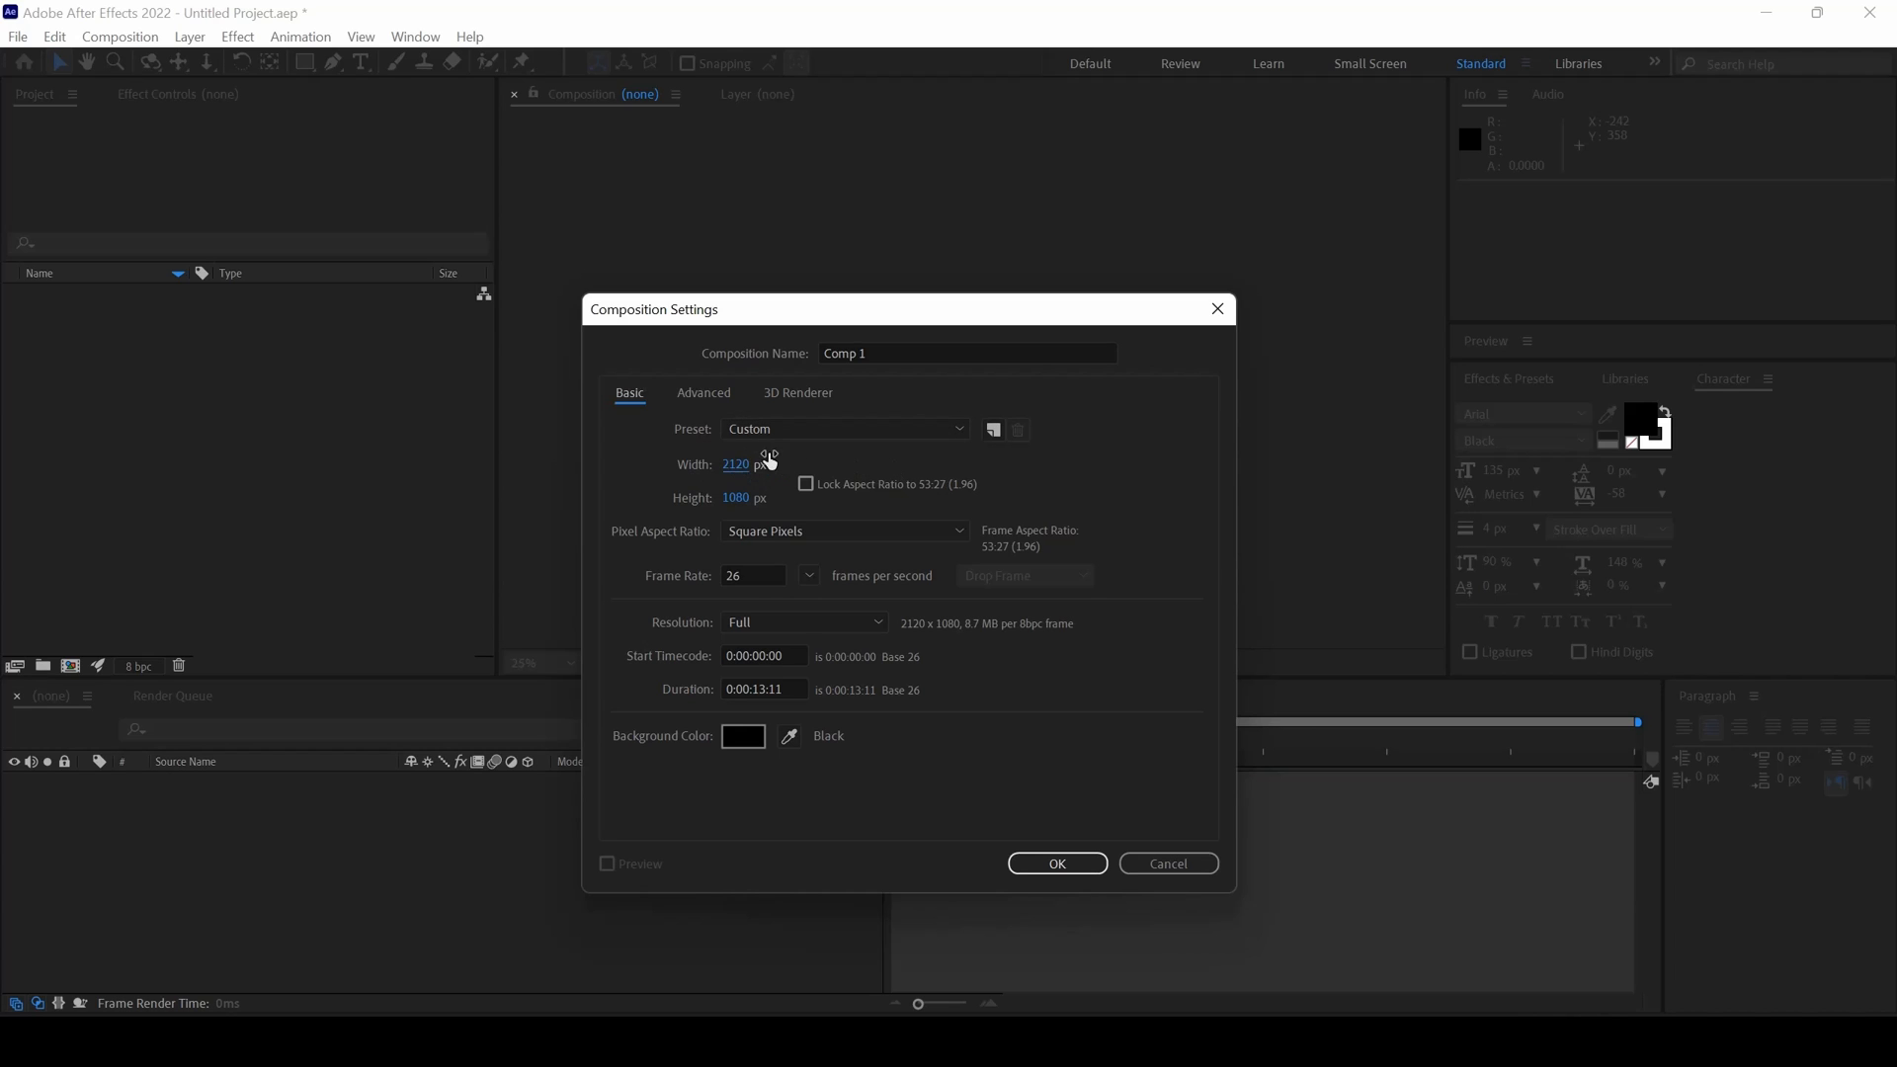
pyautogui.moveTo(1039, 810)
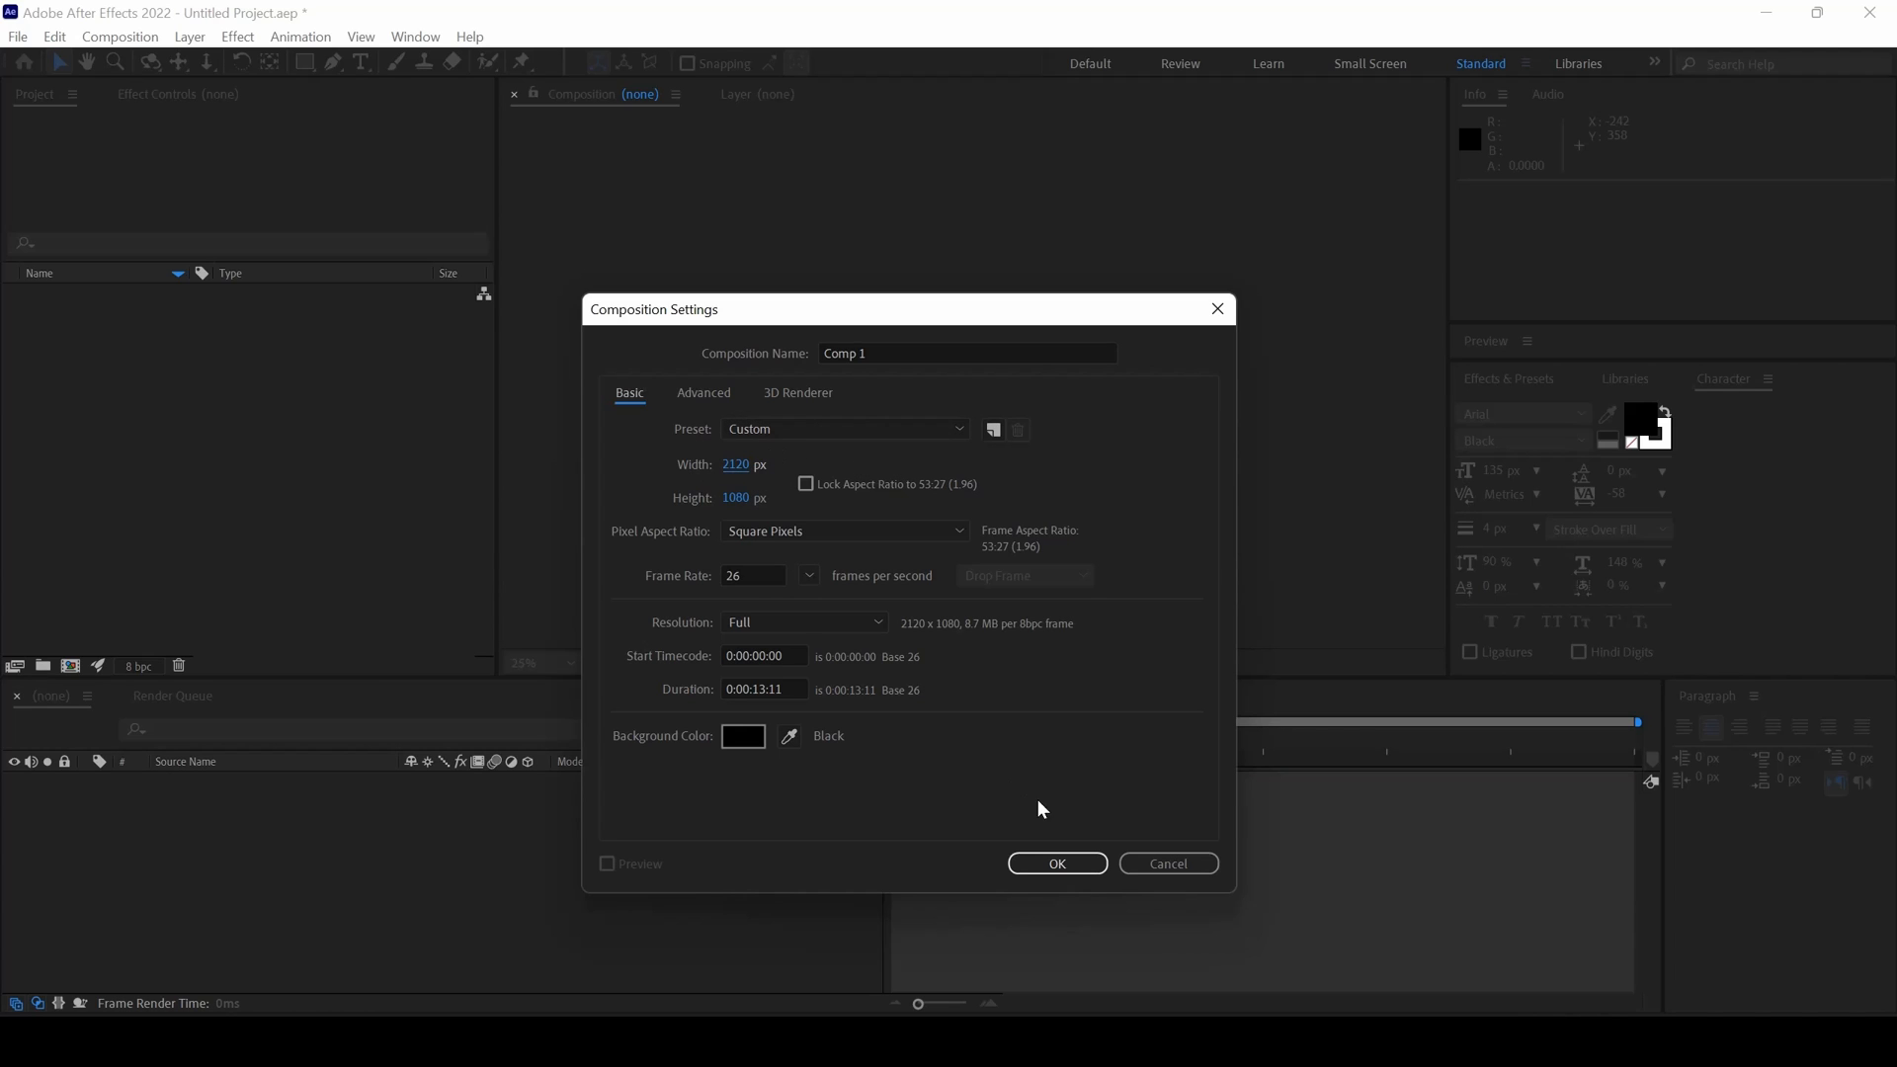
pyautogui.click(1057, 864)
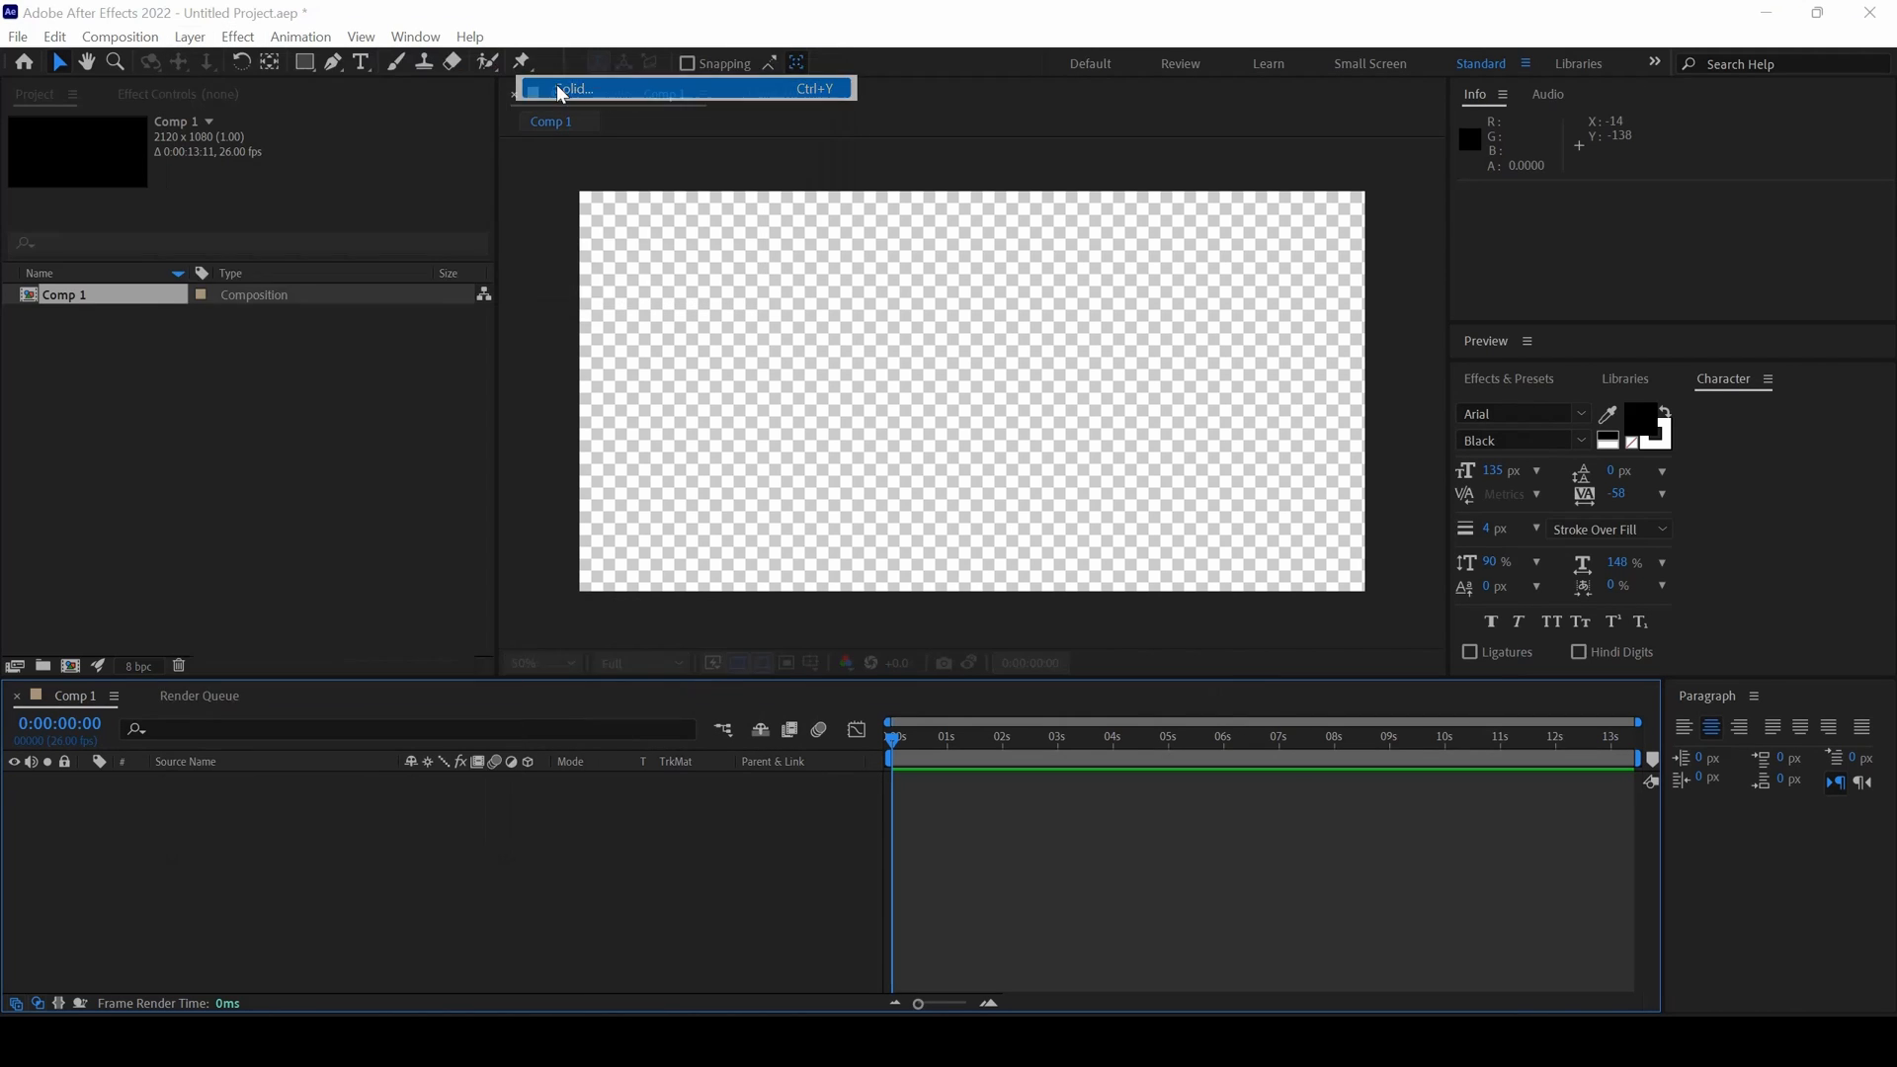
# Add White Solid 1 to the comp, select it and scale it to 50%.
pyautogui.click(577, 89)
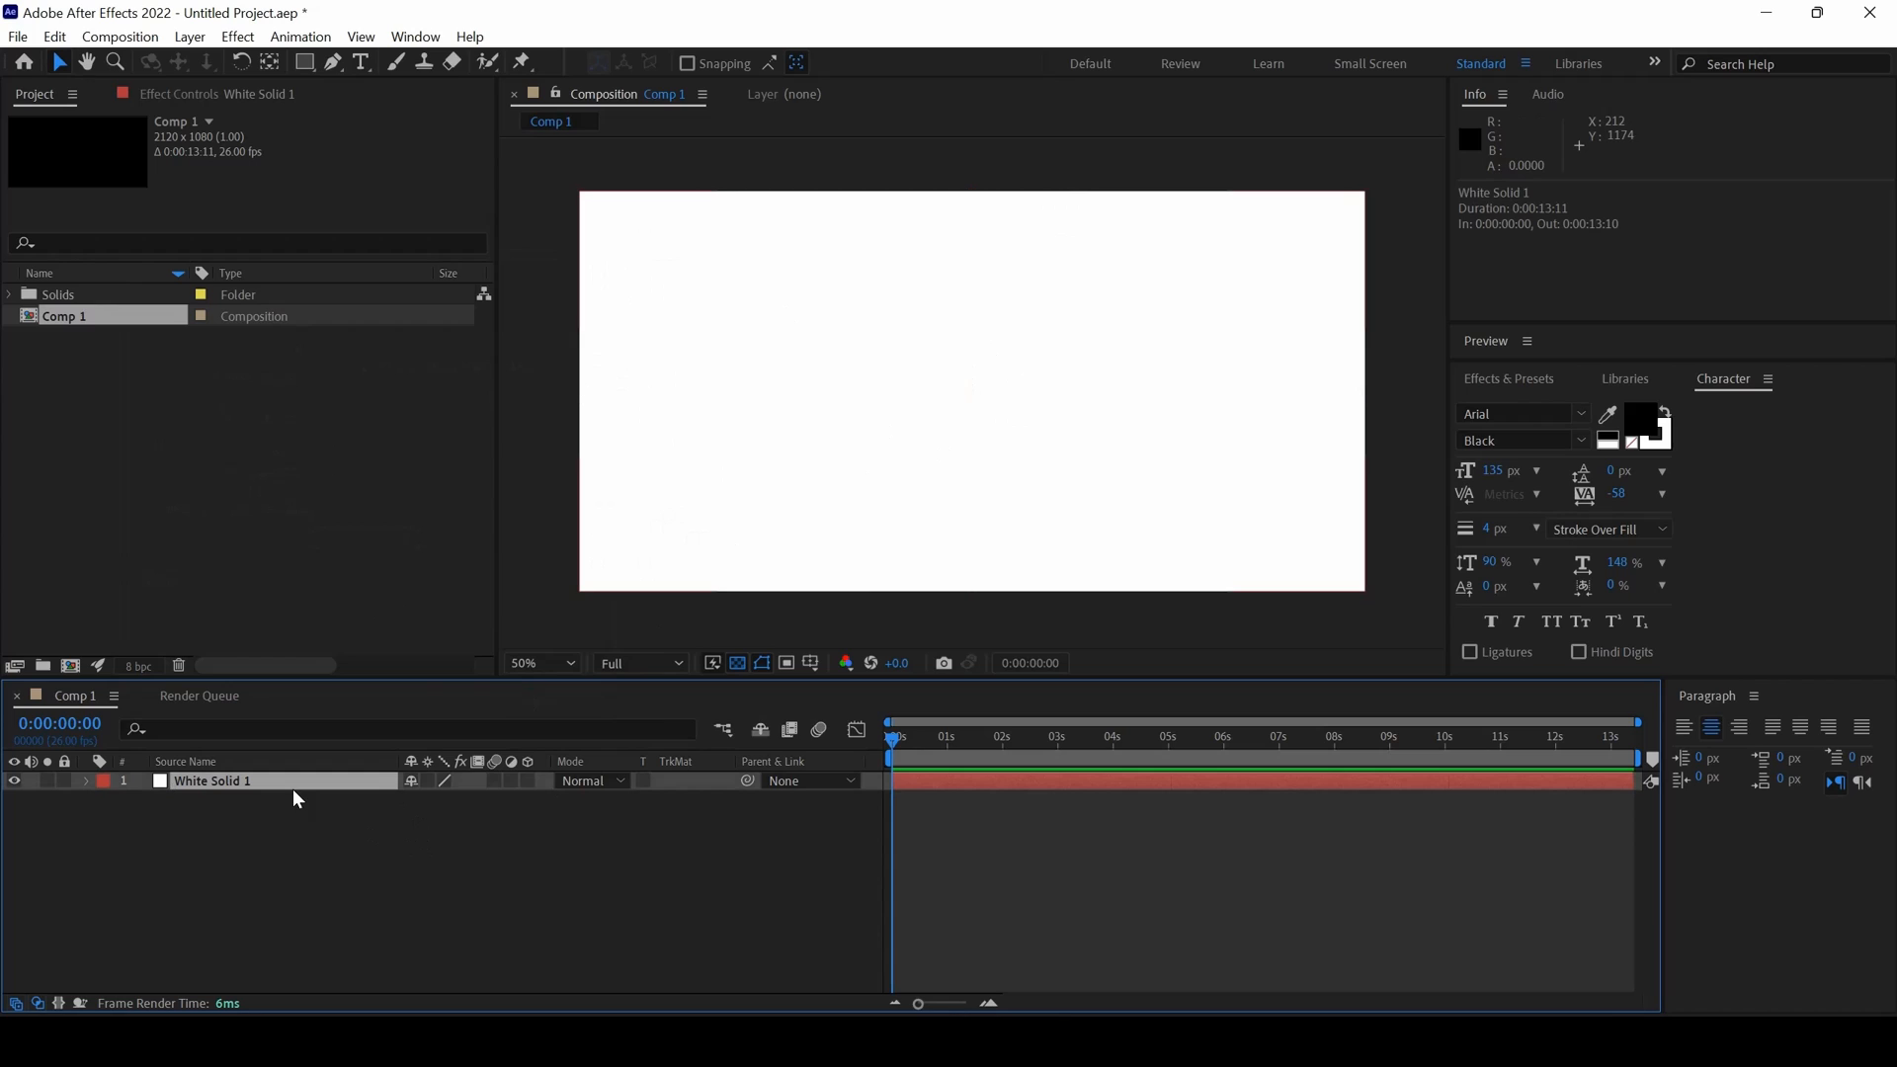
pyautogui.click(211, 783)
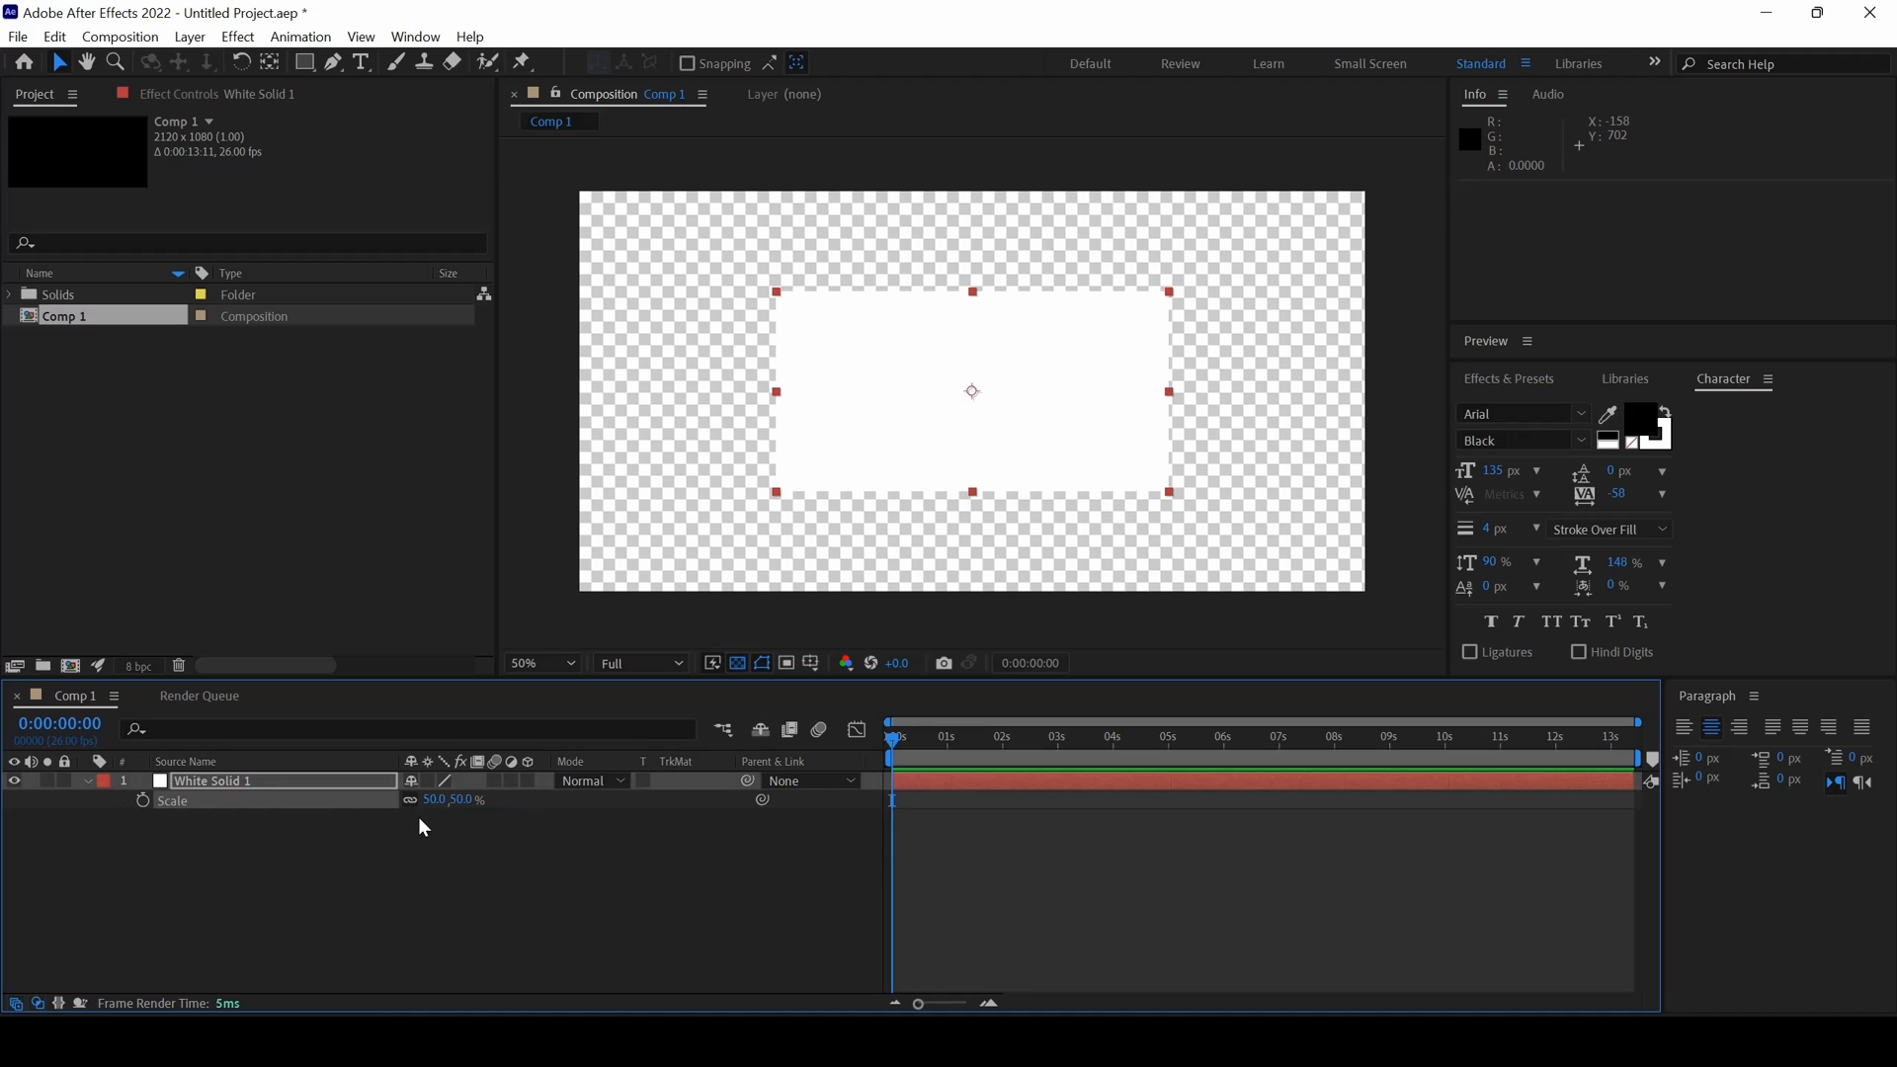
pyautogui.click(359, 61)
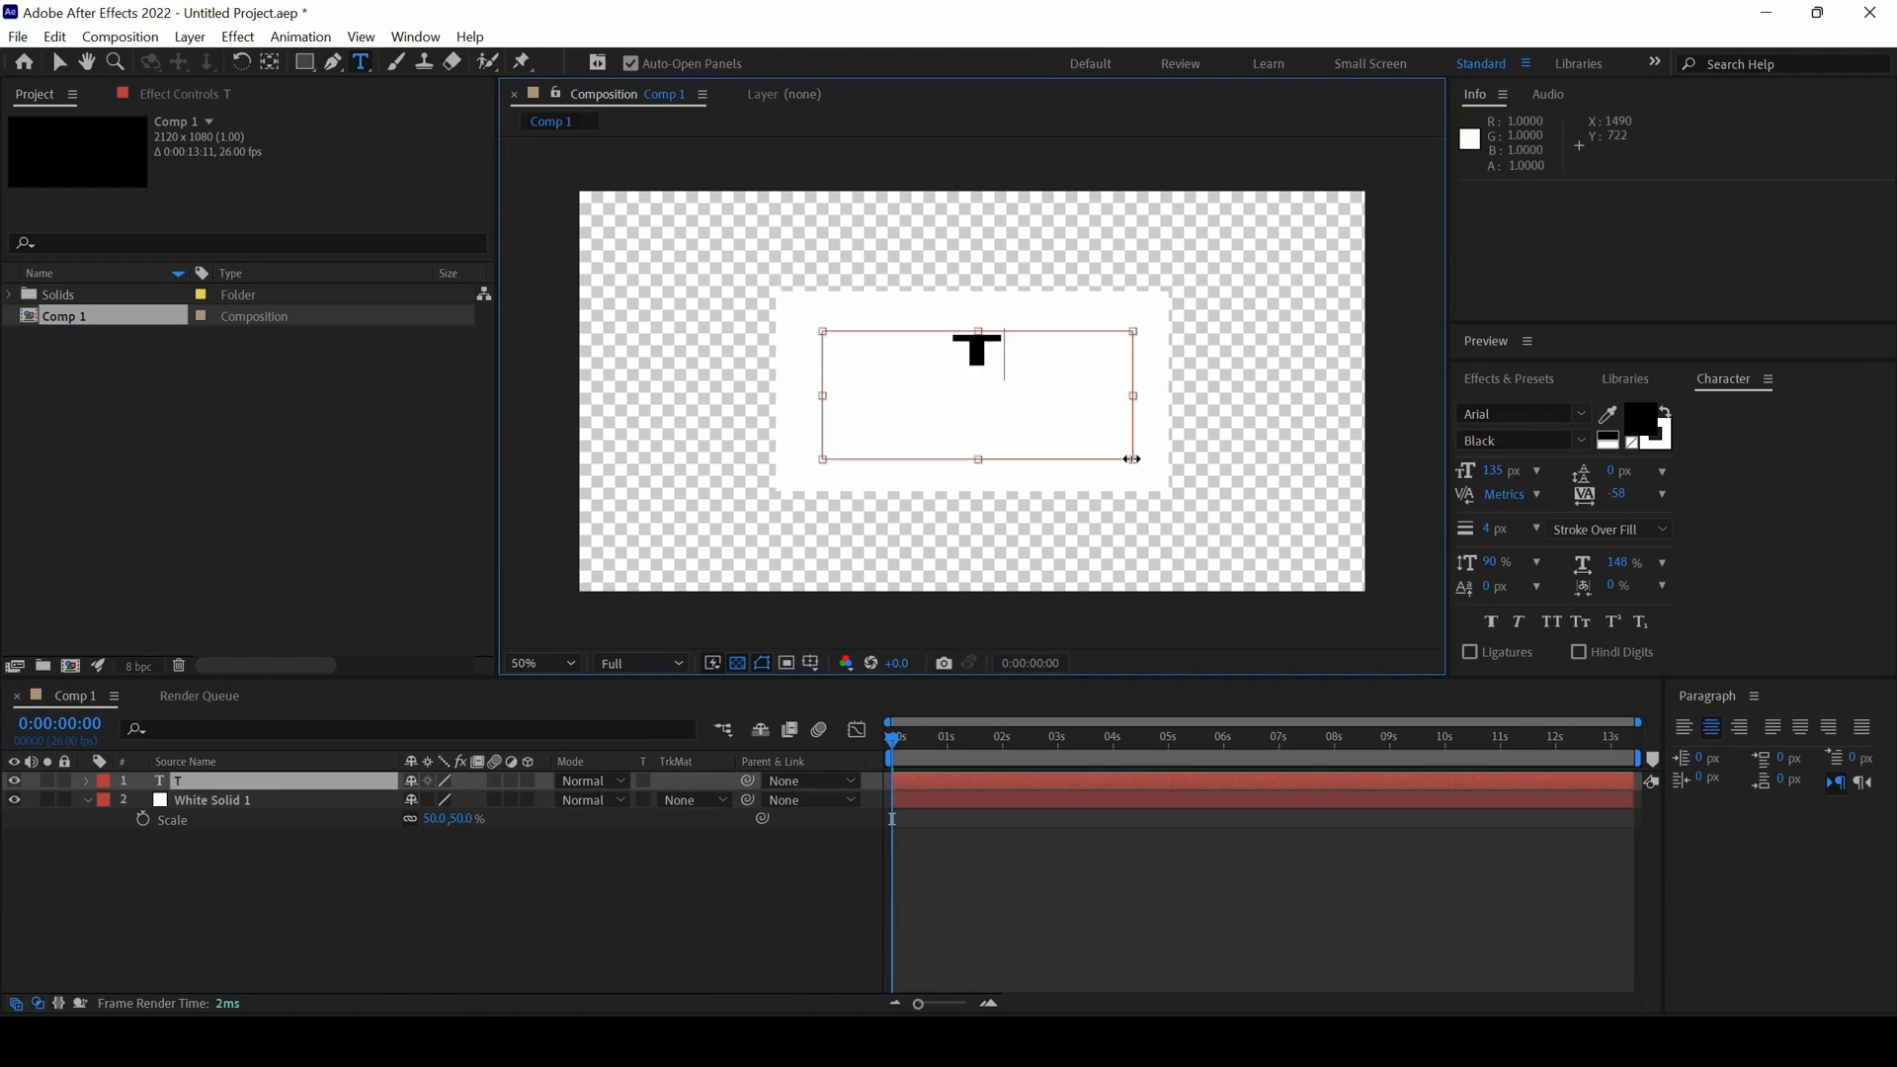
# Write 'TEXT' on the new text layer and set its font size to 110 px.
pyautogui.write('TEXT')
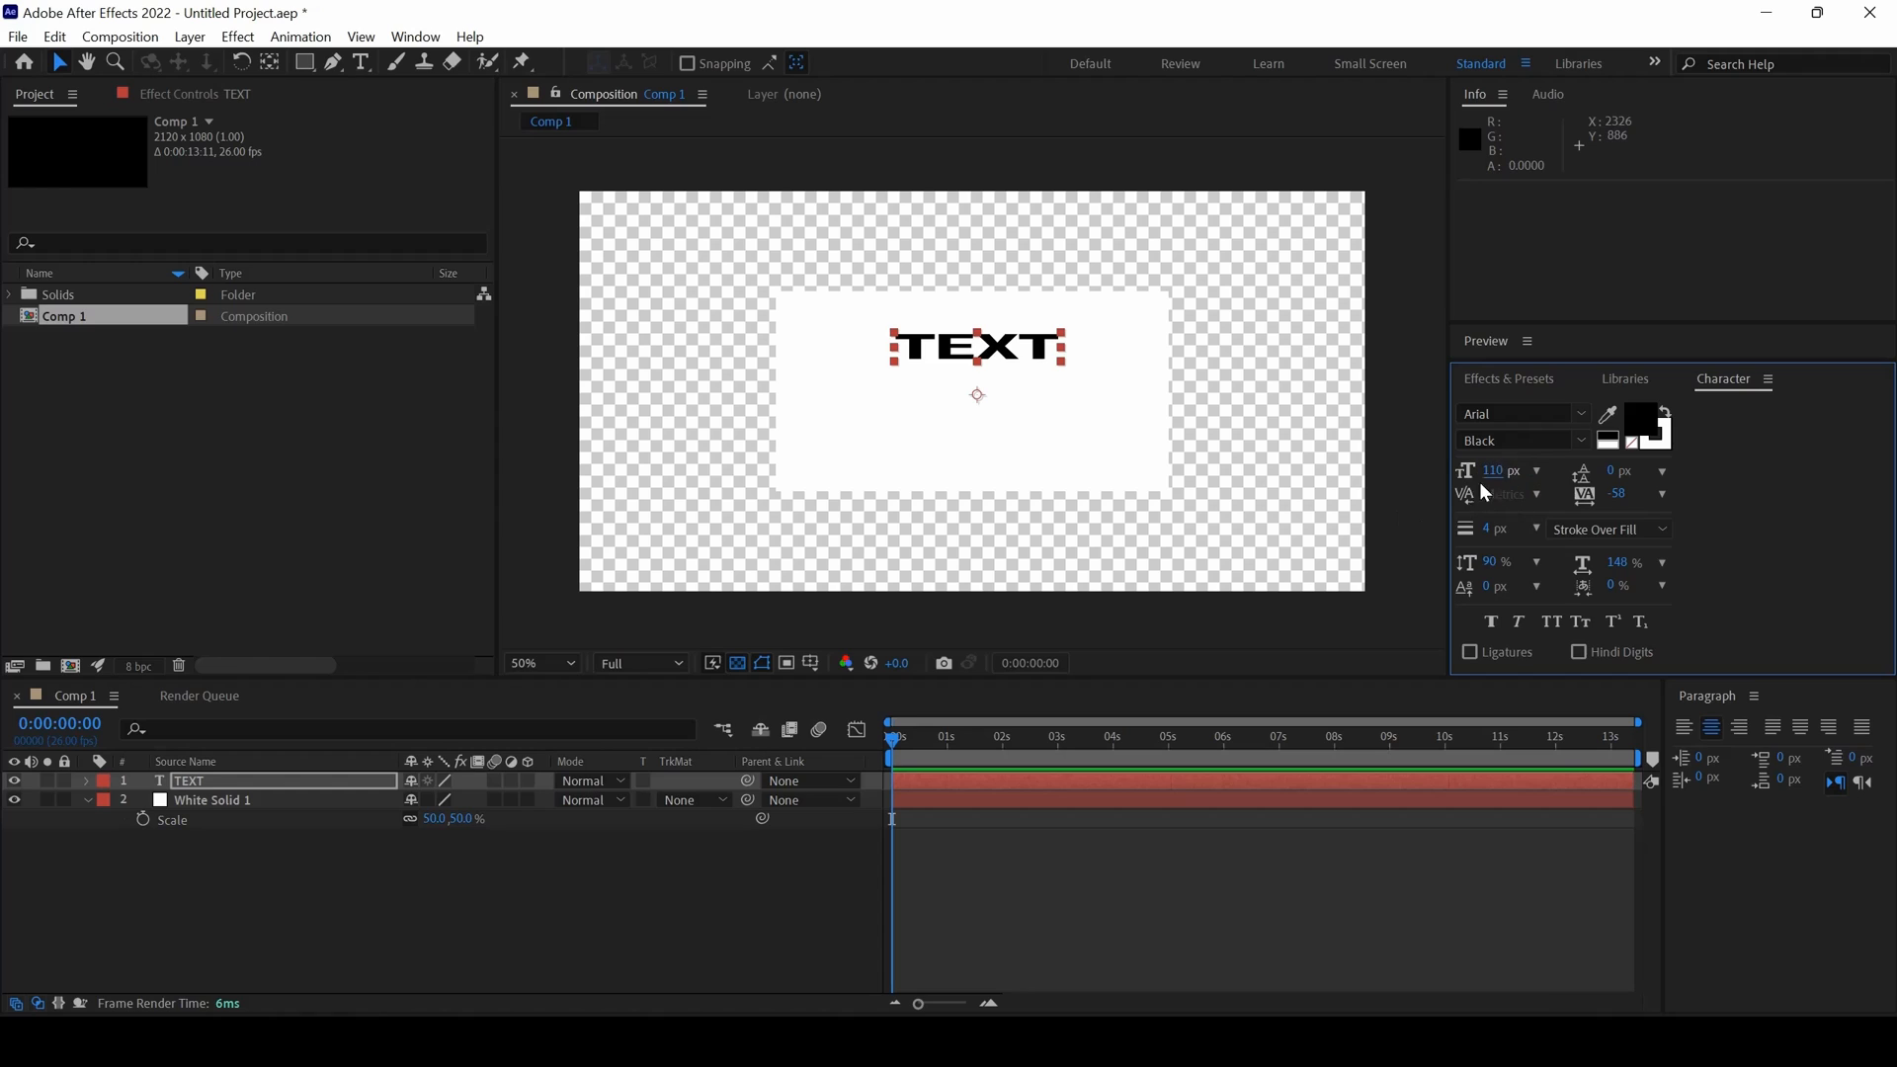
pyautogui.moveTo(1413, 506)
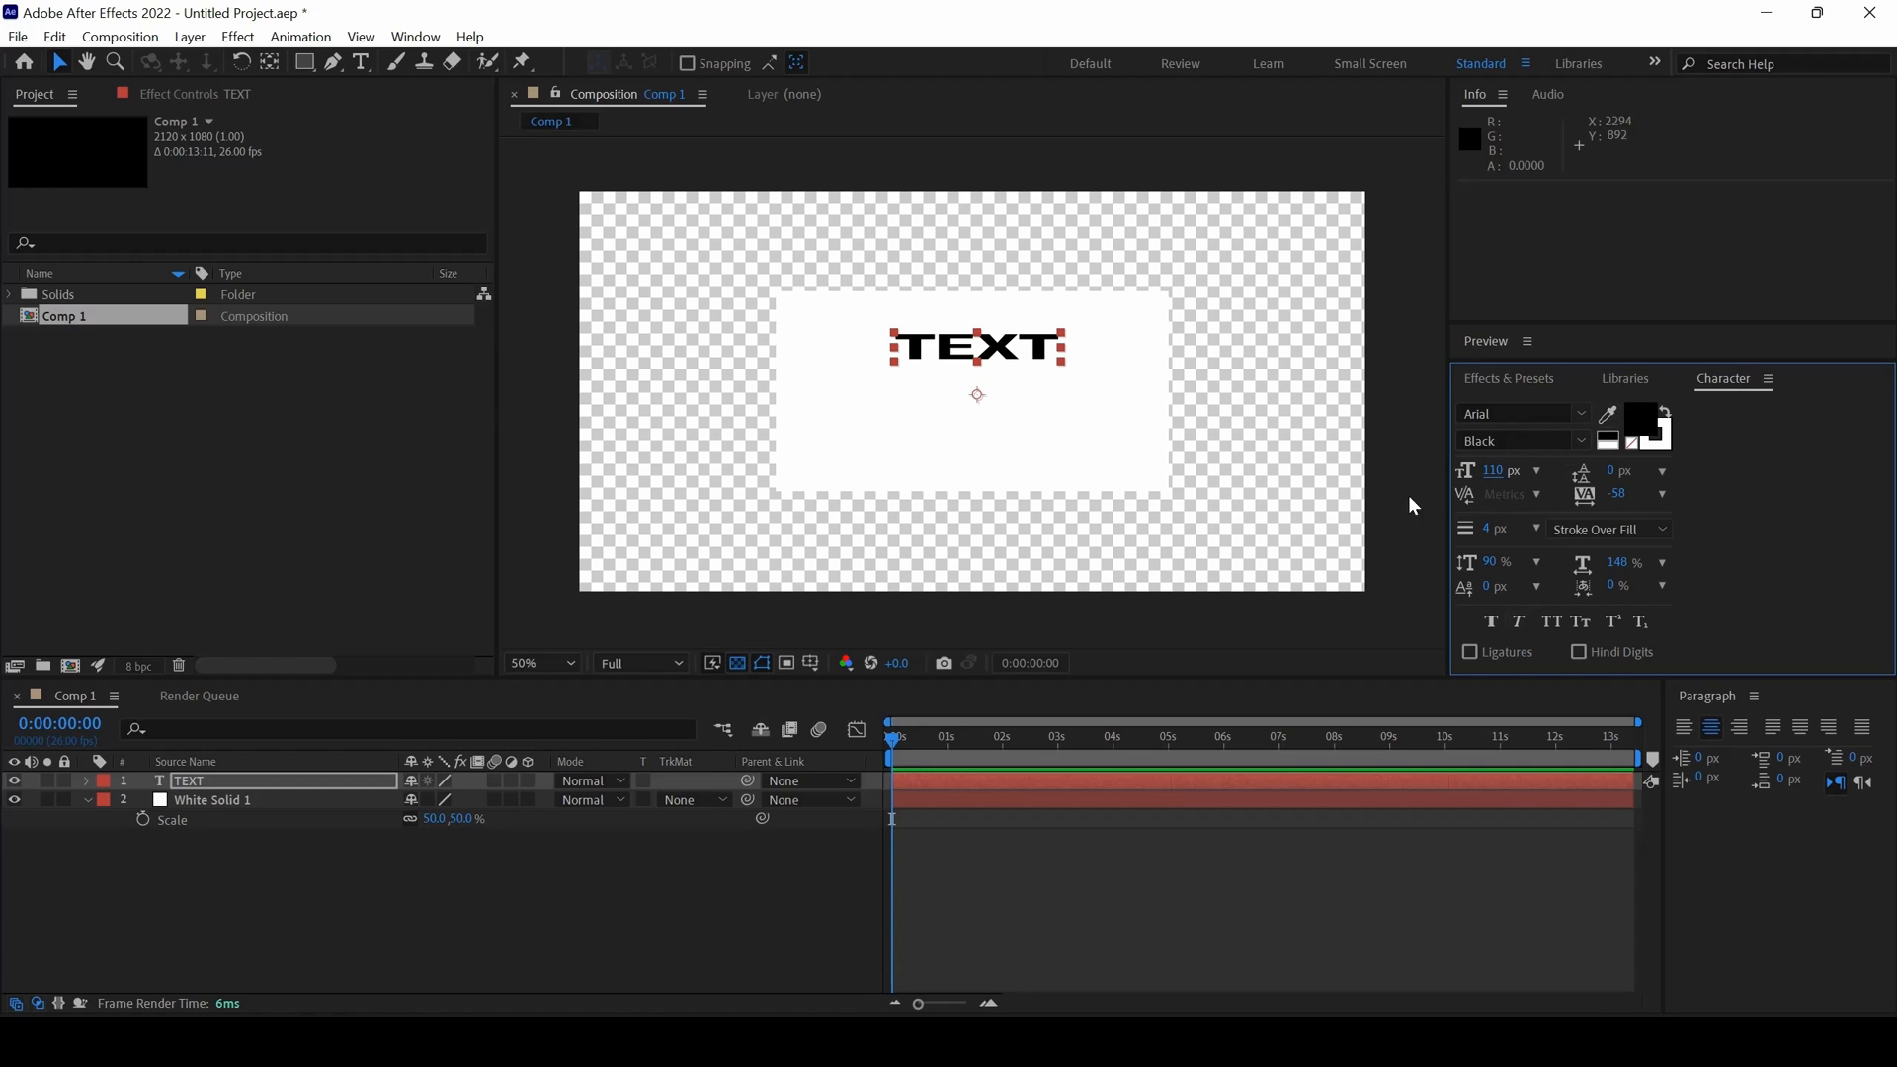
pyautogui.click(1493, 470)
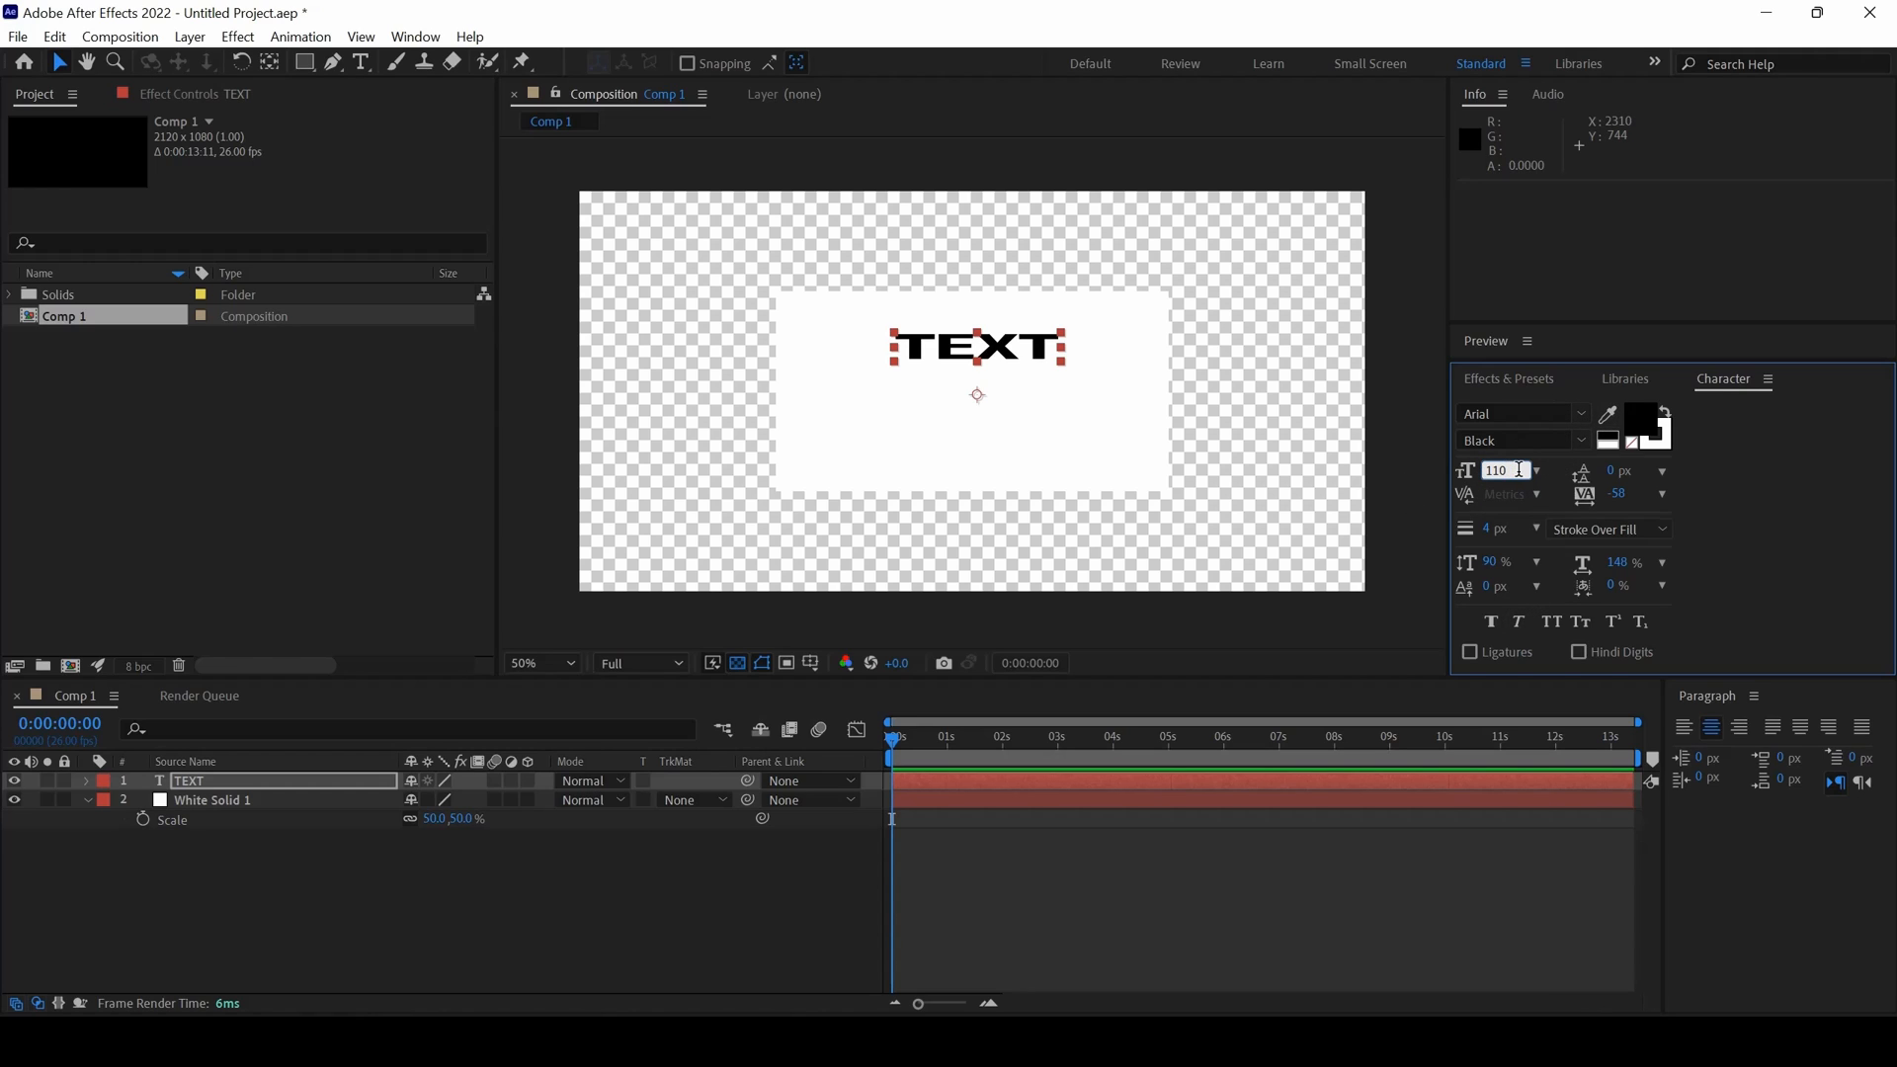